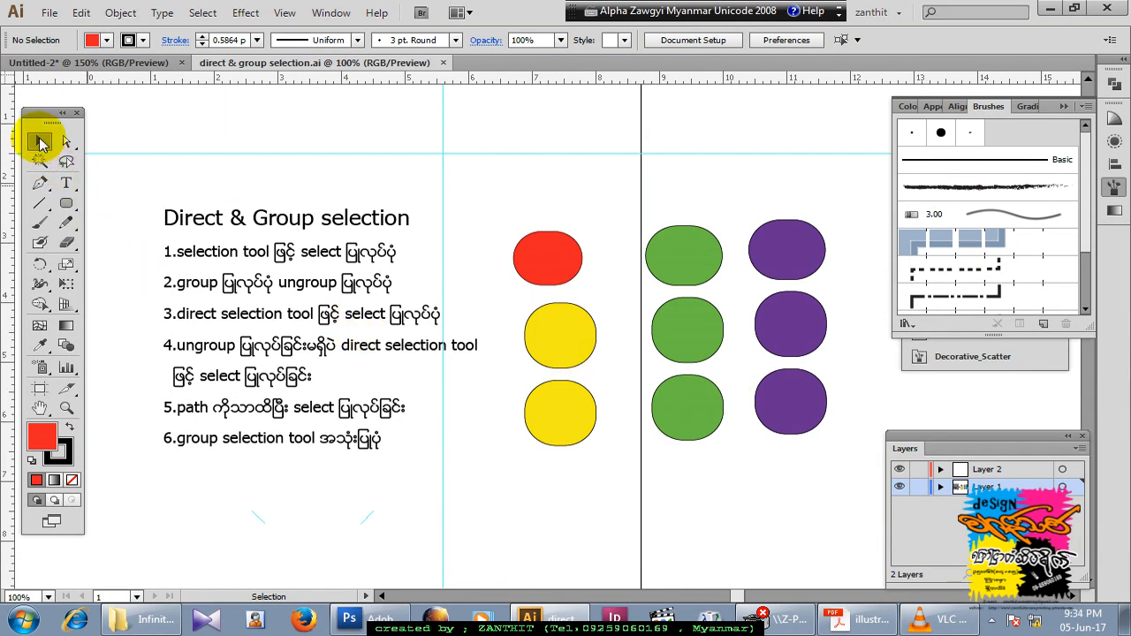
{"action": "mouse_move", "coordinate": [67, 142]}
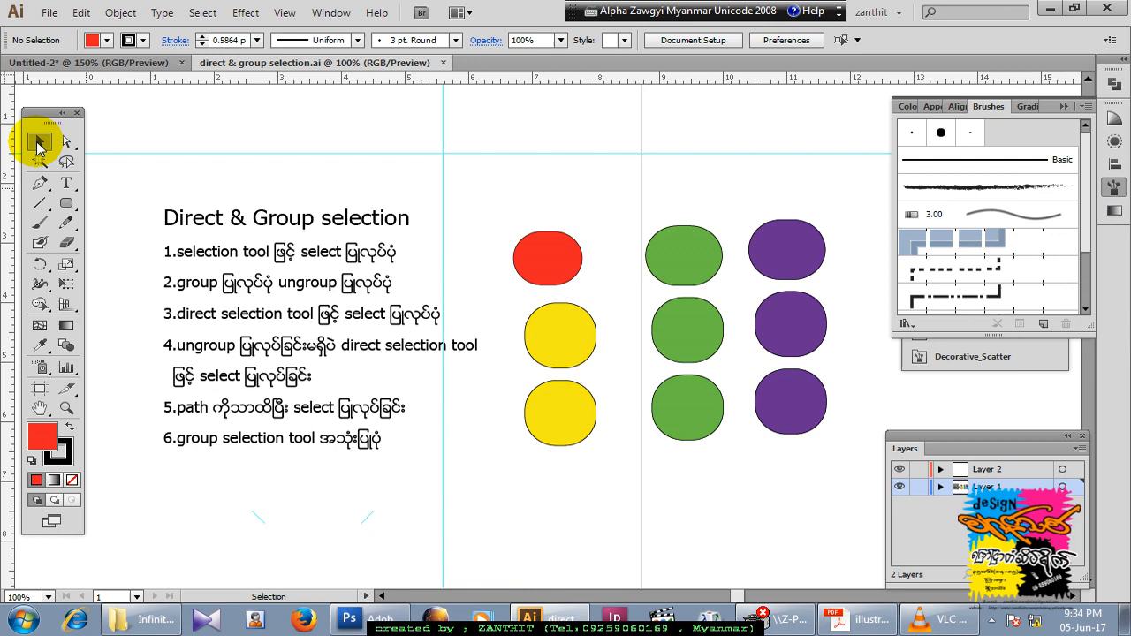
{"action": "mouse_move", "coordinate": [40, 143]}
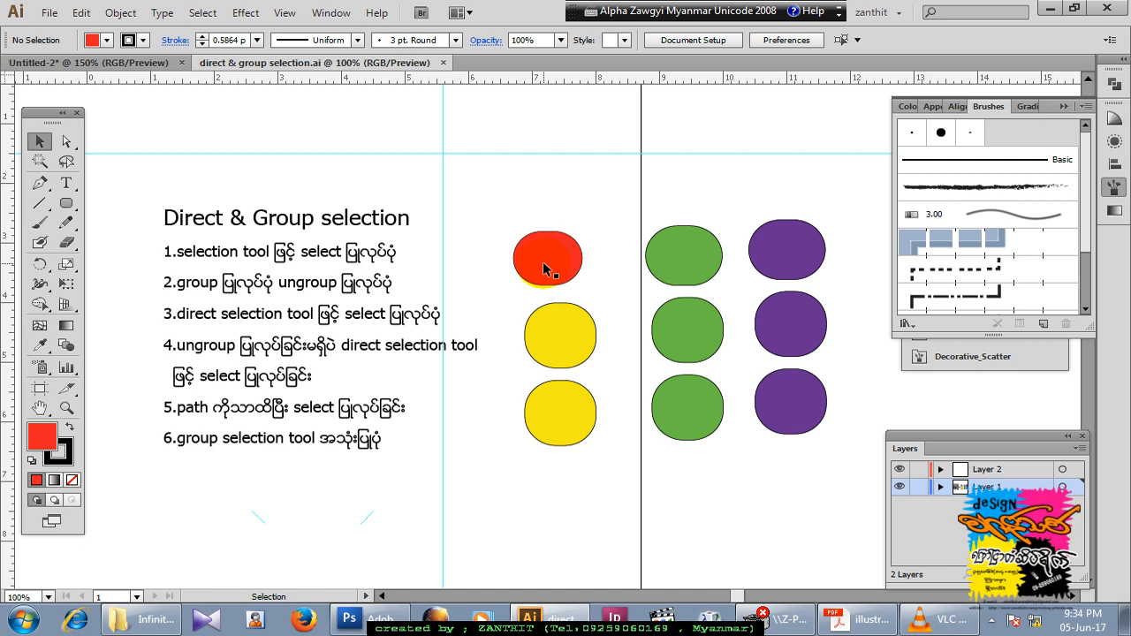
Drag the red shape, then the top green and purple shapes, into slightly new positions.
{"action": "left_click", "coordinate": [547, 256]}
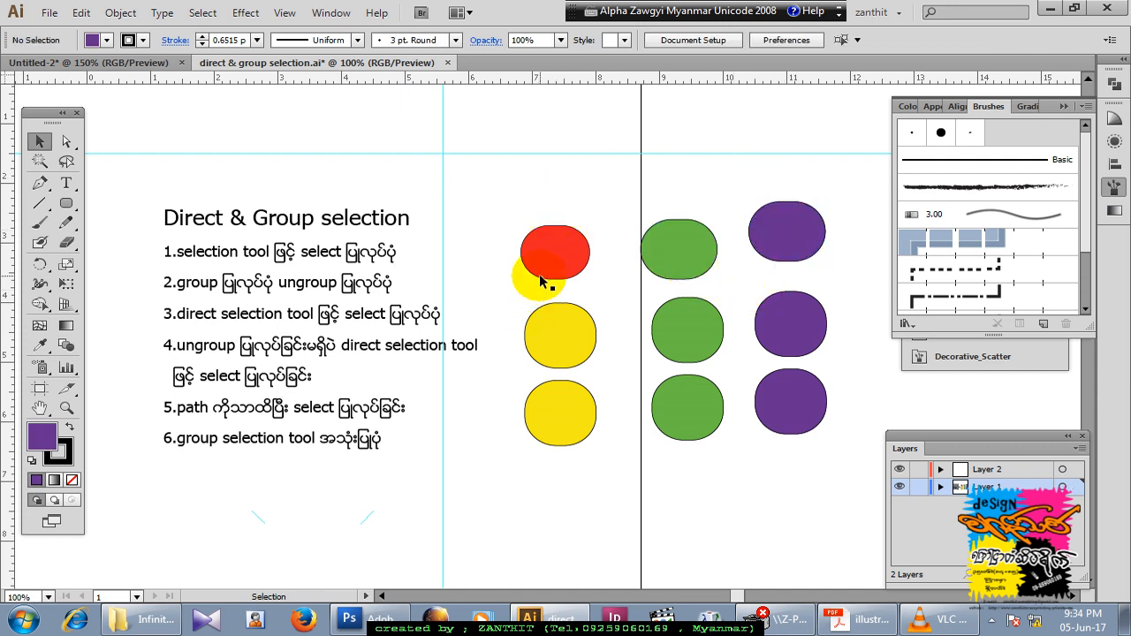
{"action": "left_click", "coordinate": [554, 253]}
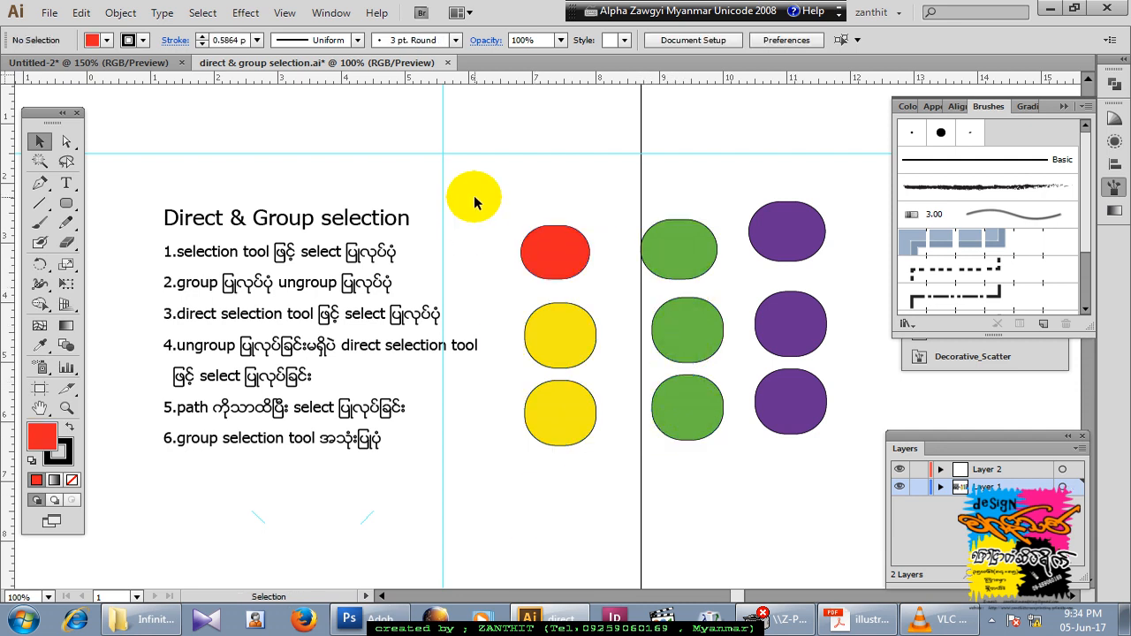
{"action": "left_click_drag", "start_coordinate": [474, 196], "coordinate": [680, 508]}
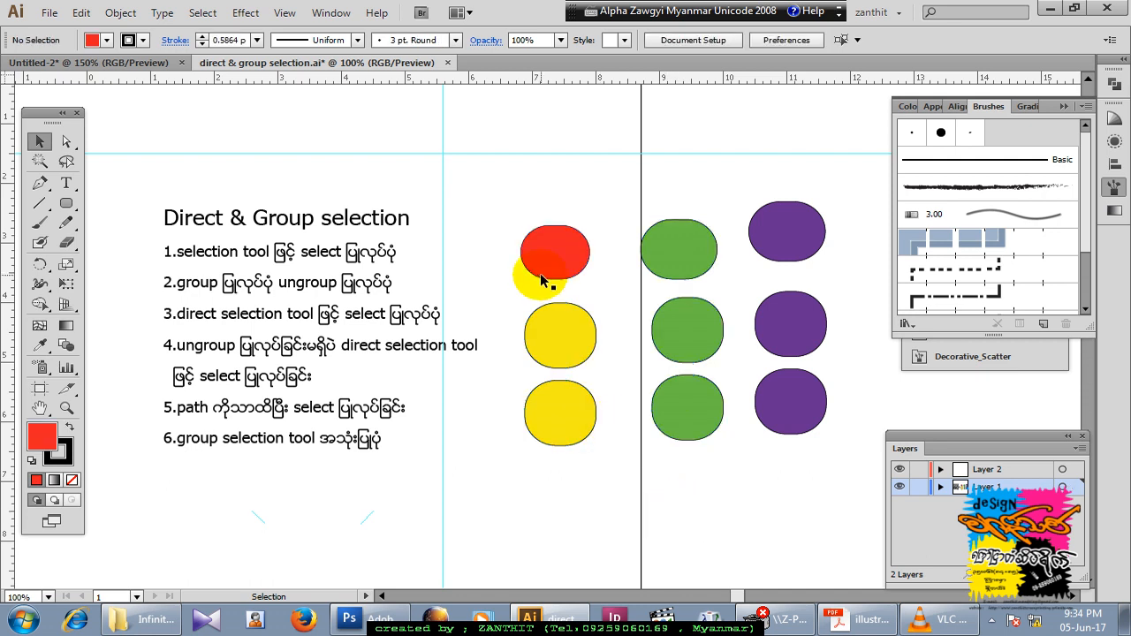
{"action": "left_click_drag", "start_coordinate": [539, 278], "coordinate": [724, 481]}
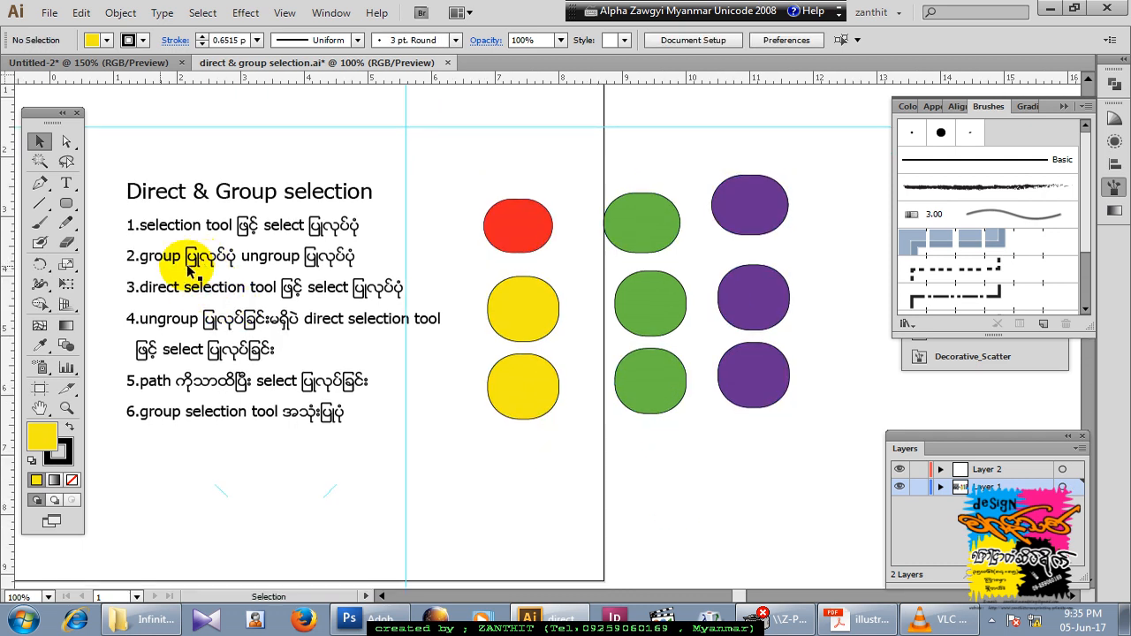
Marquee-select the red and two yellow left-column shapes and group them from the Object menu.
{"action": "left_click_drag", "start_coordinate": [186, 269], "coordinate": [468, 186]}
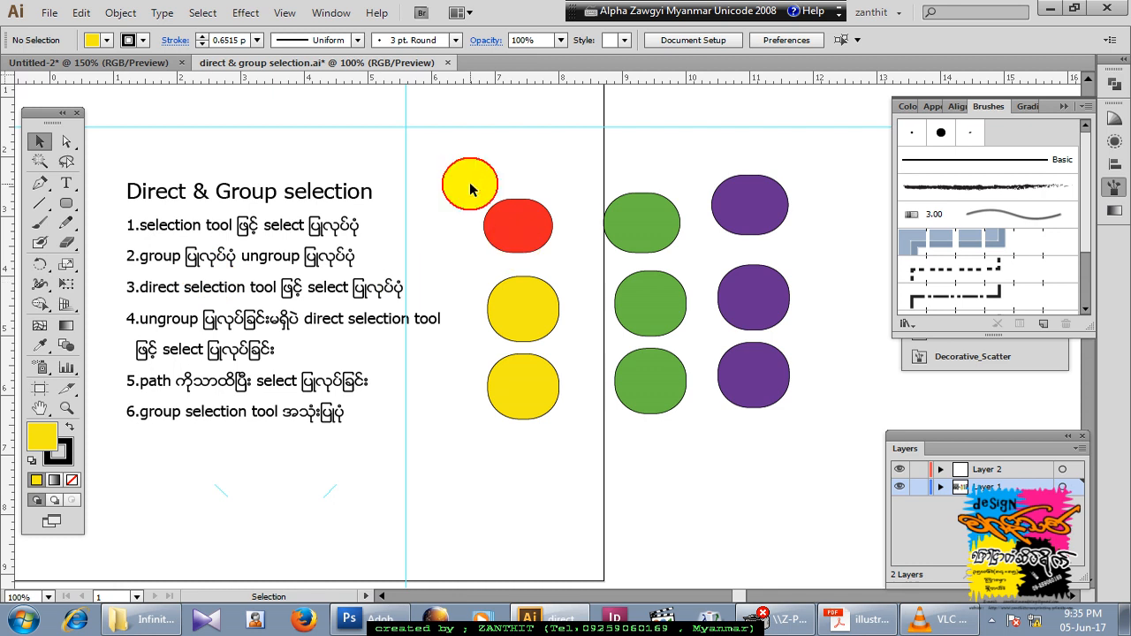
{"action": "left_click_drag", "start_coordinate": [470, 183], "coordinate": [578, 435]}
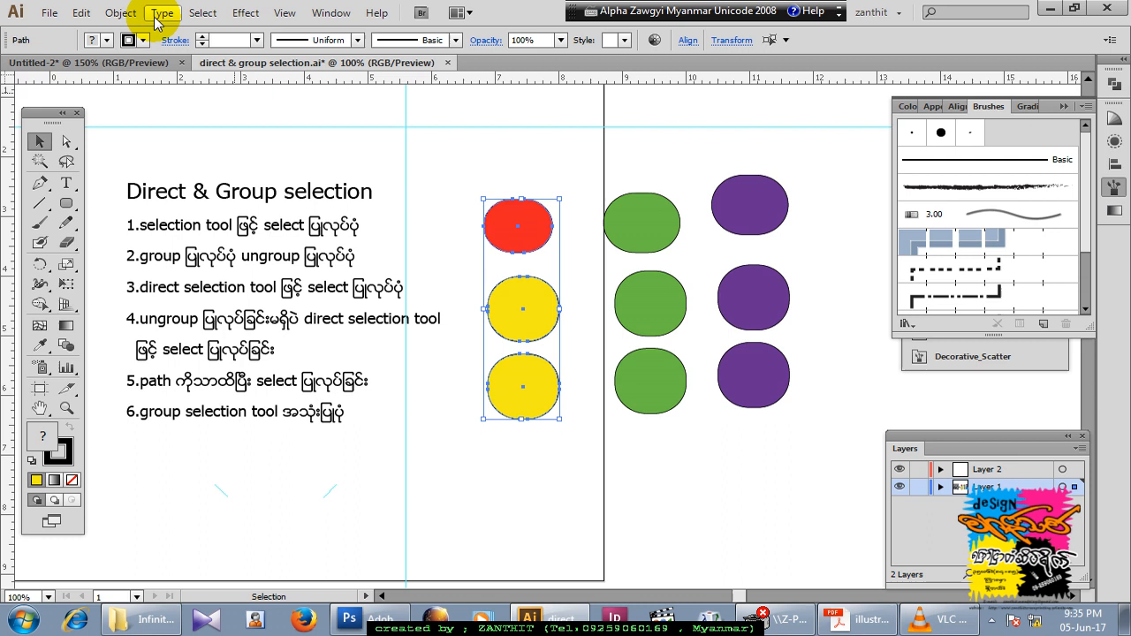
{"action": "left_click", "coordinate": [119, 12]}
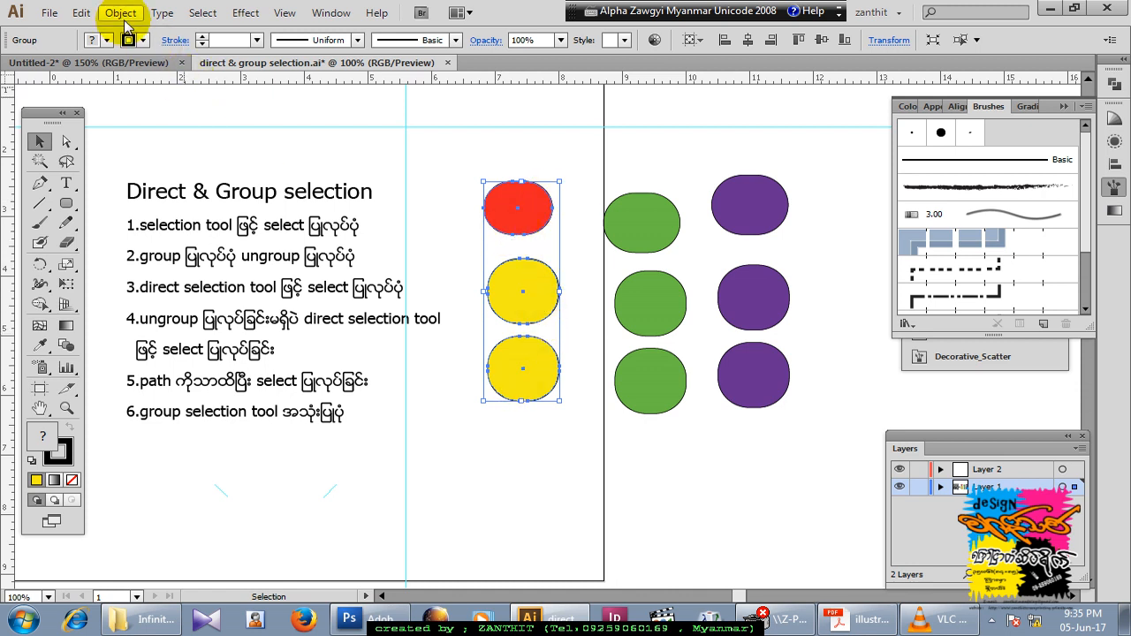
{"action": "left_click", "coordinate": [120, 13]}
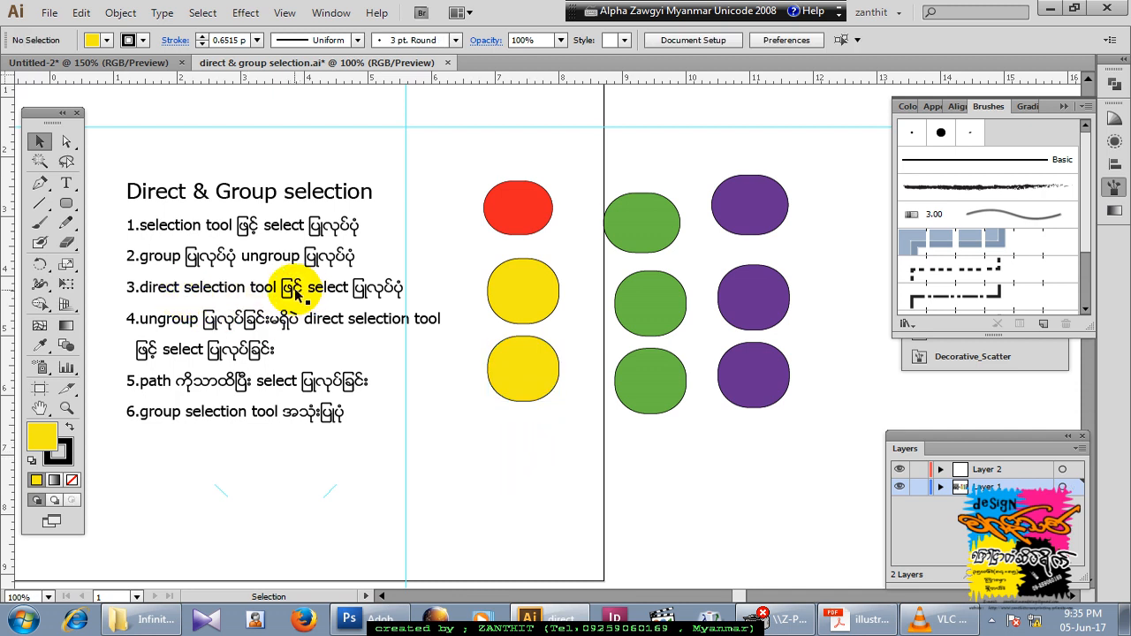
{"action": "mouse_move", "coordinate": [67, 142]}
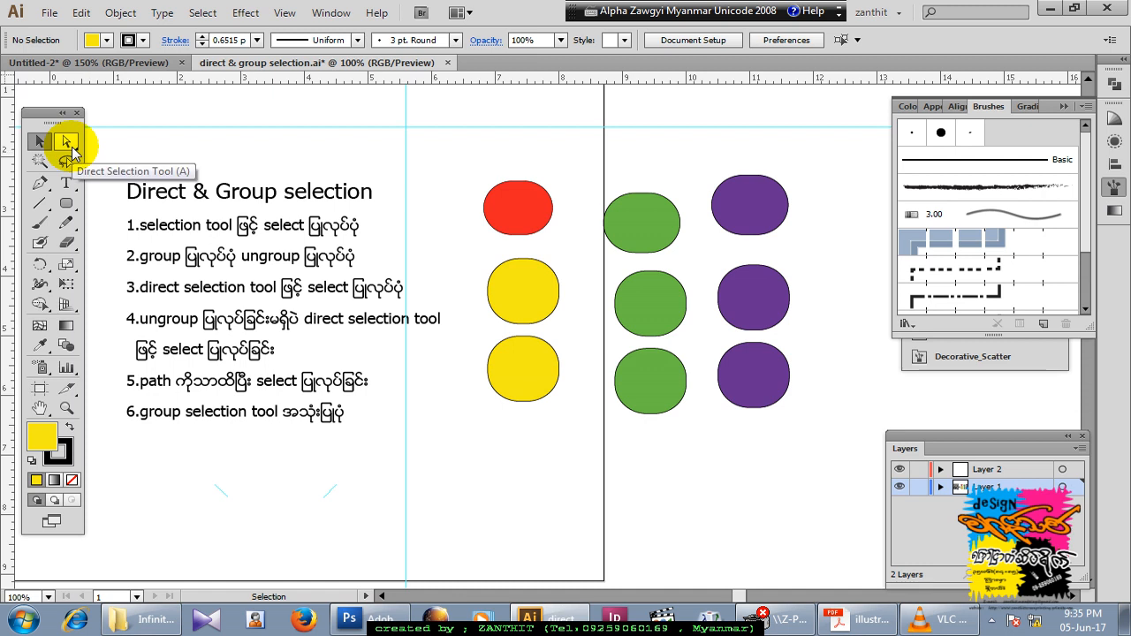
With the Direct Selection Tool, nudge only the red shape slightly right within its group.
{"action": "left_click", "coordinate": [66, 141]}
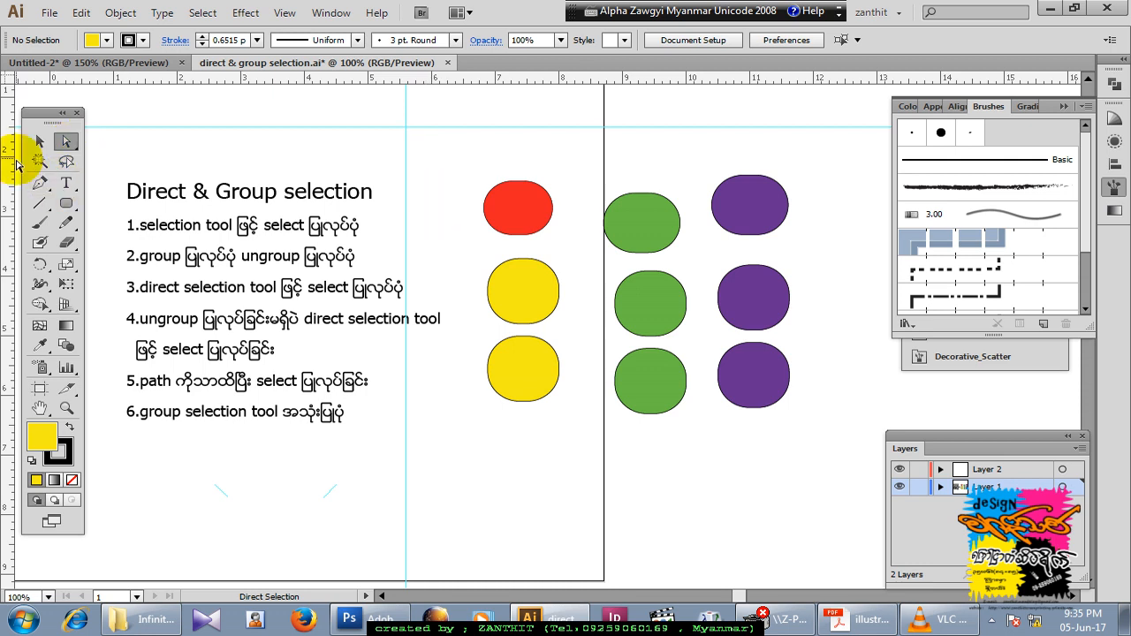
{"action": "left_click", "coordinate": [517, 209]}
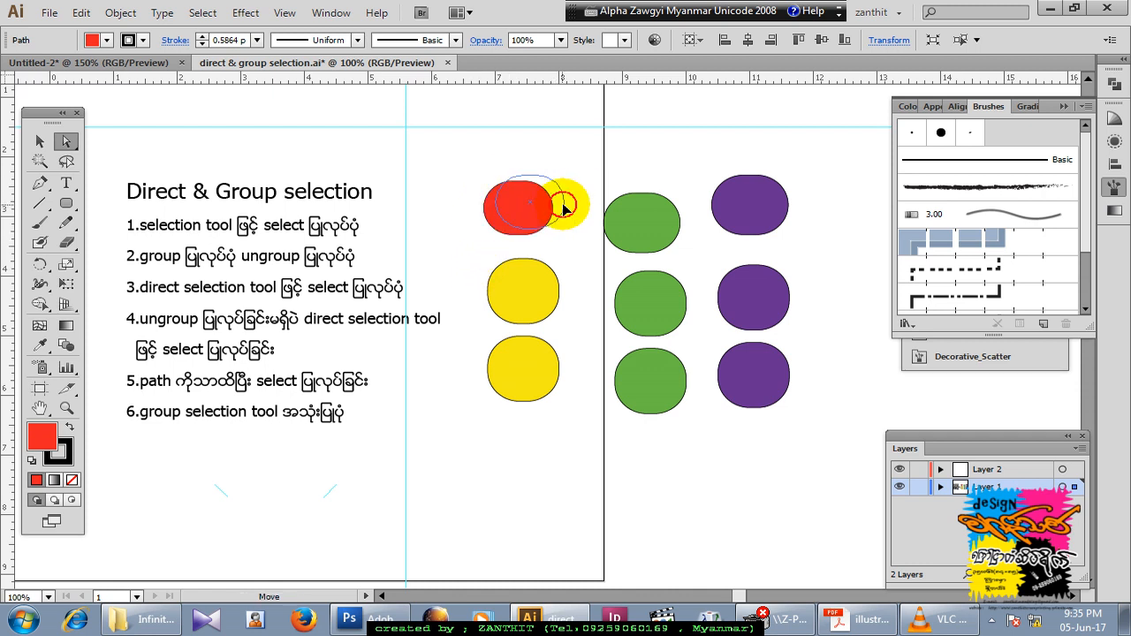
{"action": "left_click", "coordinate": [516, 212]}
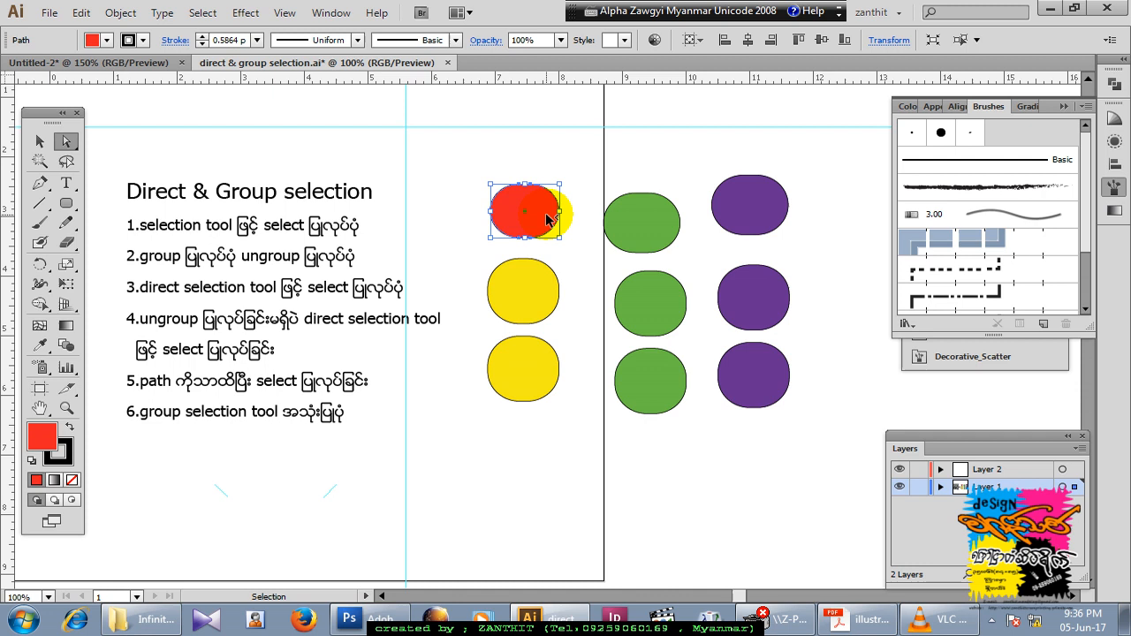
{"action": "left_click_drag", "start_coordinate": [525, 212], "coordinate": [558, 186]}
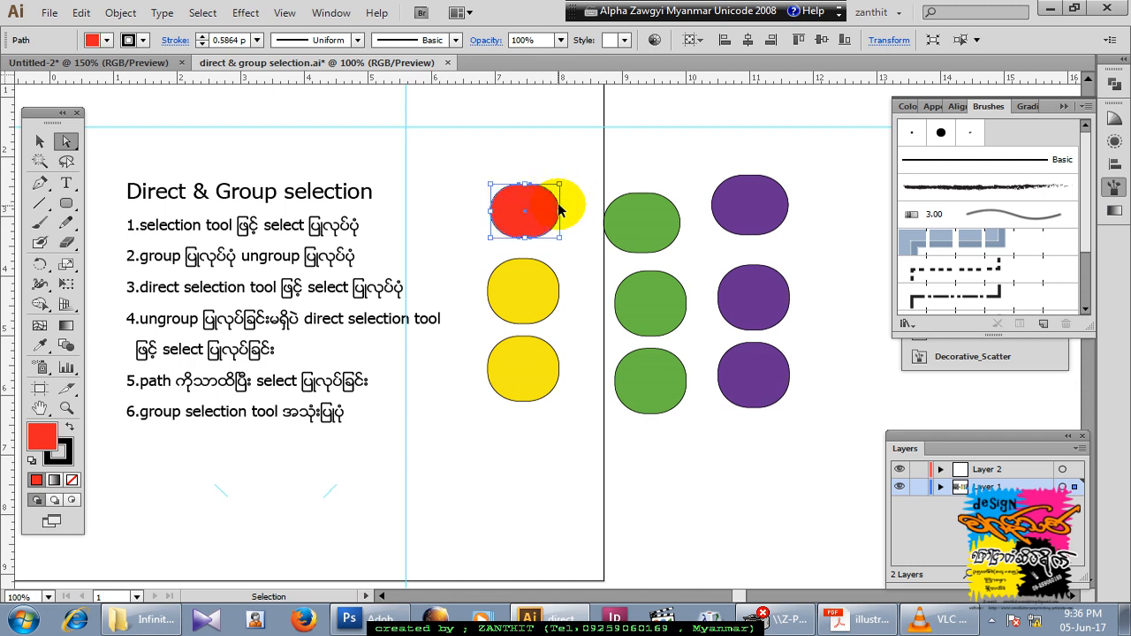
{"action": "left_click_drag", "start_coordinate": [561, 203], "coordinate": [552, 172]}
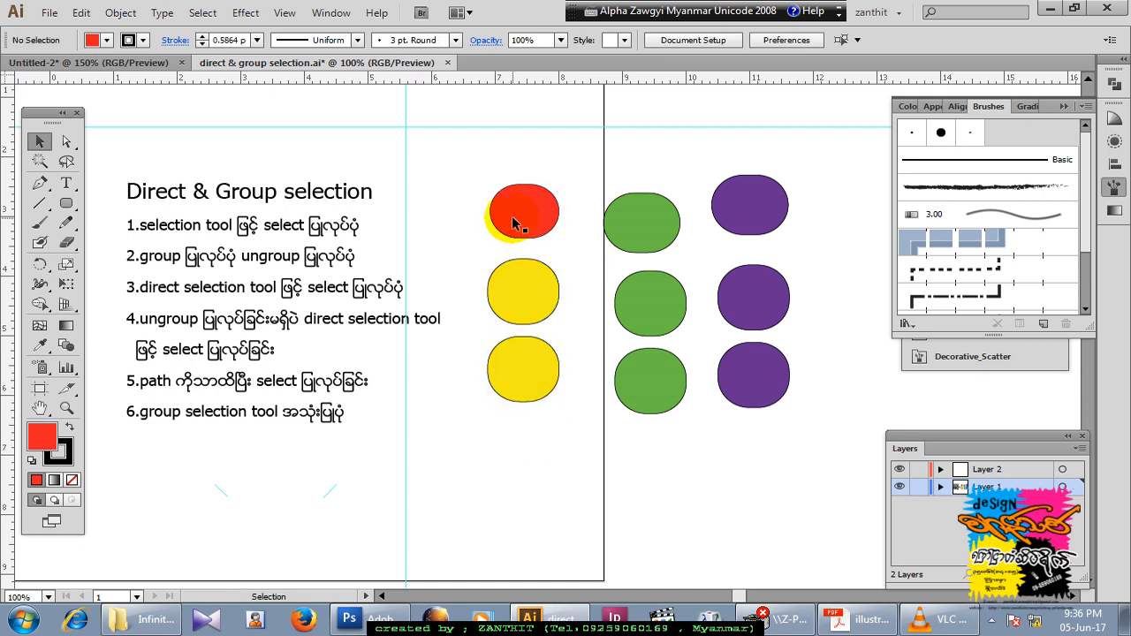
{"action": "left_click", "coordinate": [522, 212]}
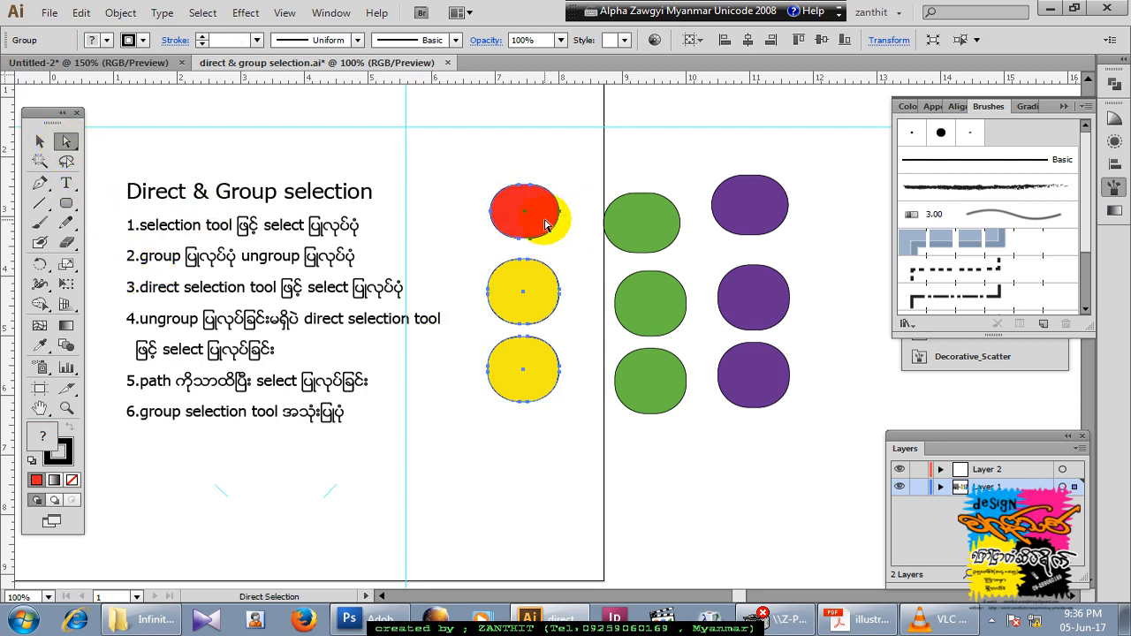
{"action": "left_click", "coordinate": [523, 212]}
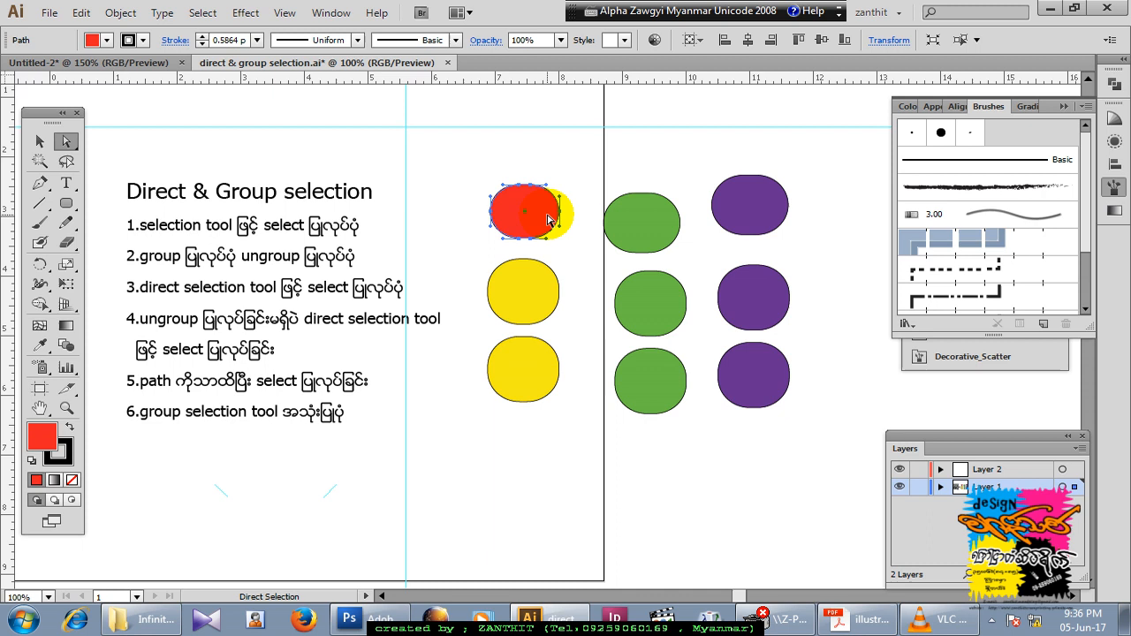
{"action": "left_click_drag", "start_coordinate": [530, 212], "coordinate": [495, 217]}
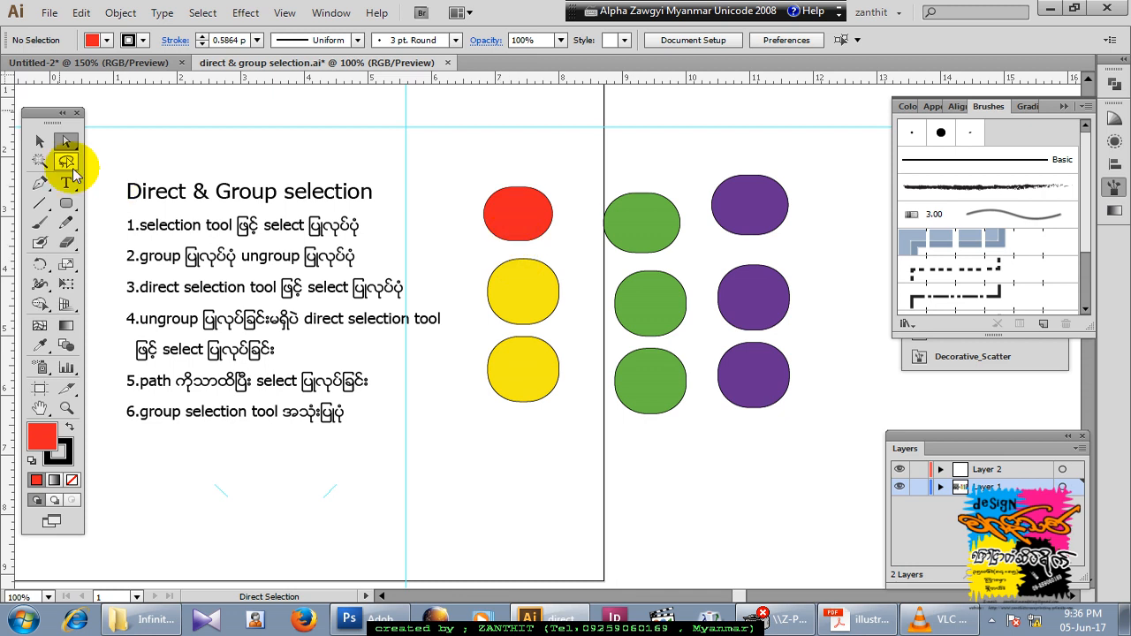
{"action": "left_click", "coordinate": [39, 141]}
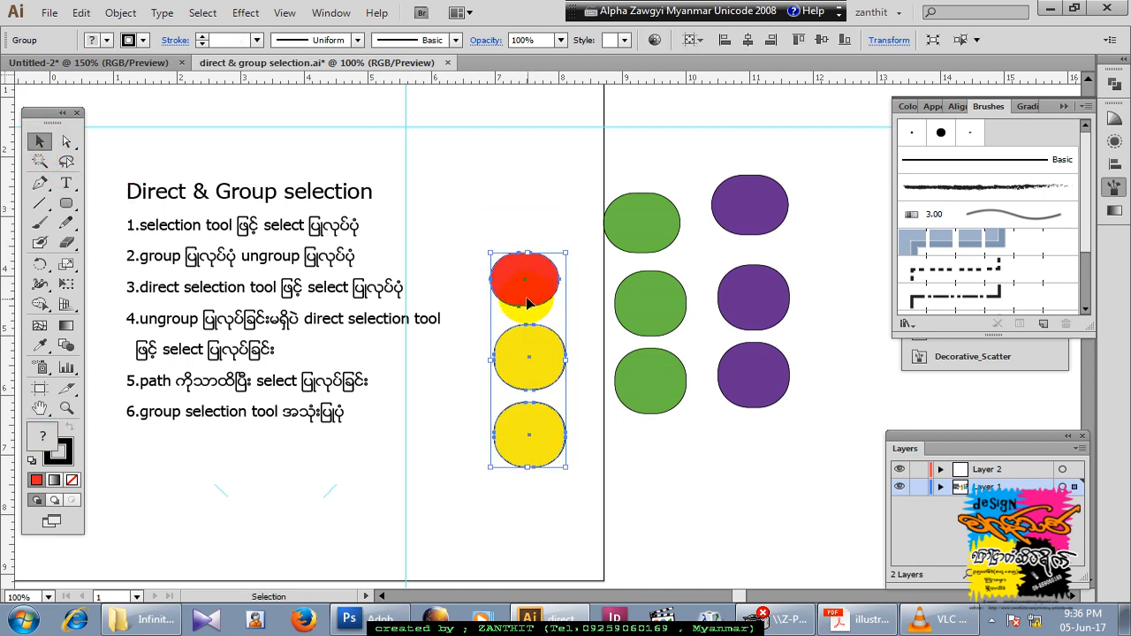
{"action": "left_click_drag", "start_coordinate": [528, 358], "coordinate": [520, 309]}
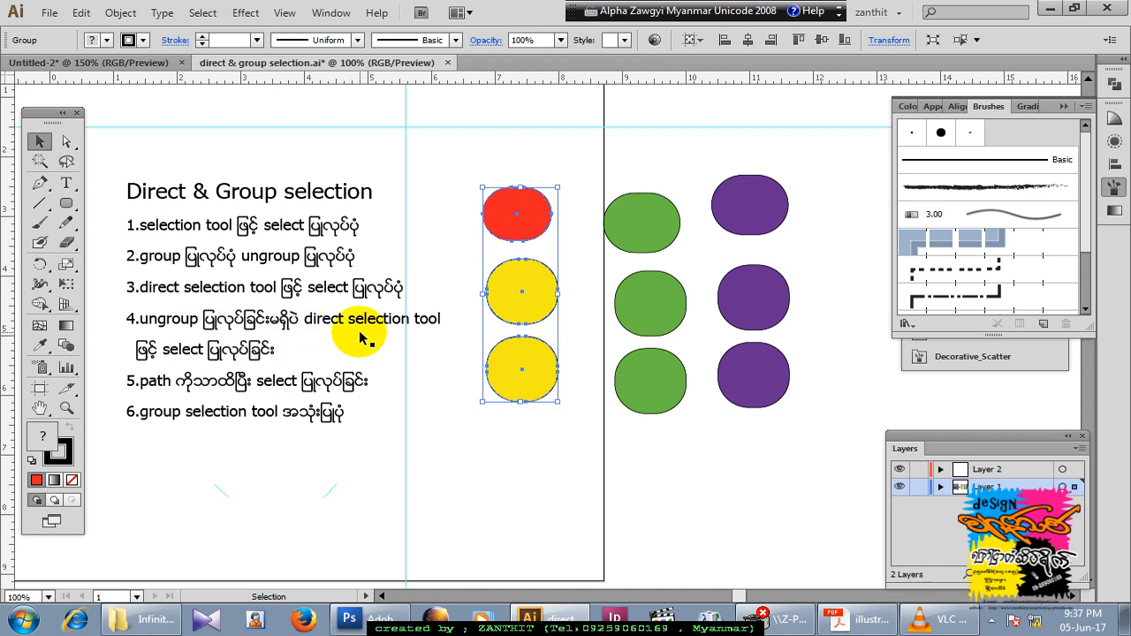
{"action": "mouse_move", "coordinate": [218, 357]}
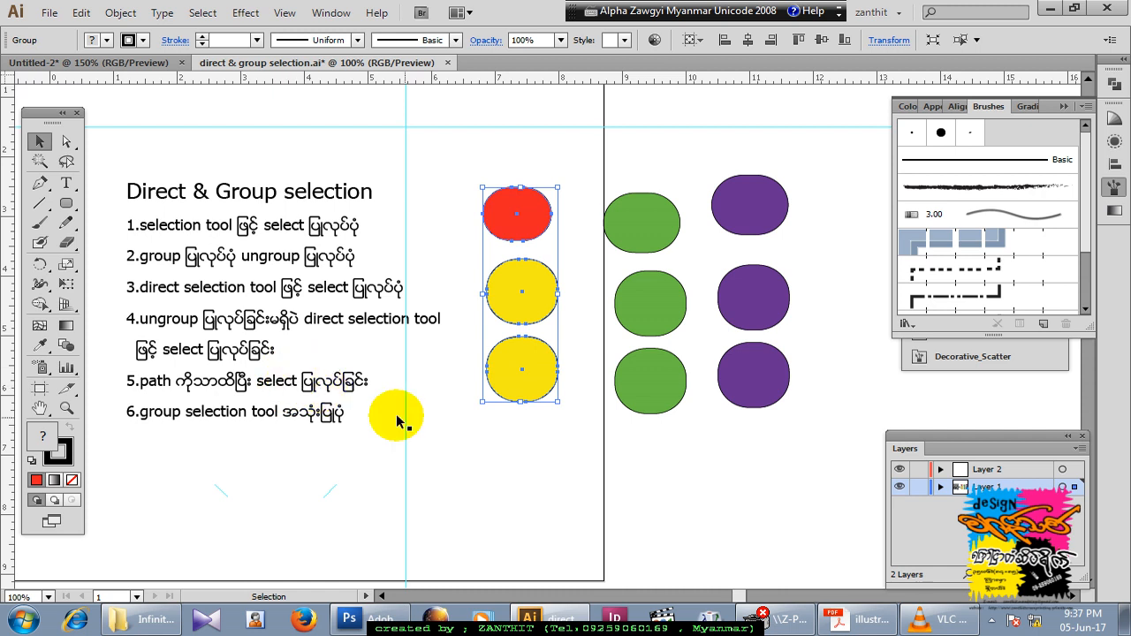
{"action": "mouse_move", "coordinate": [120, 12]}
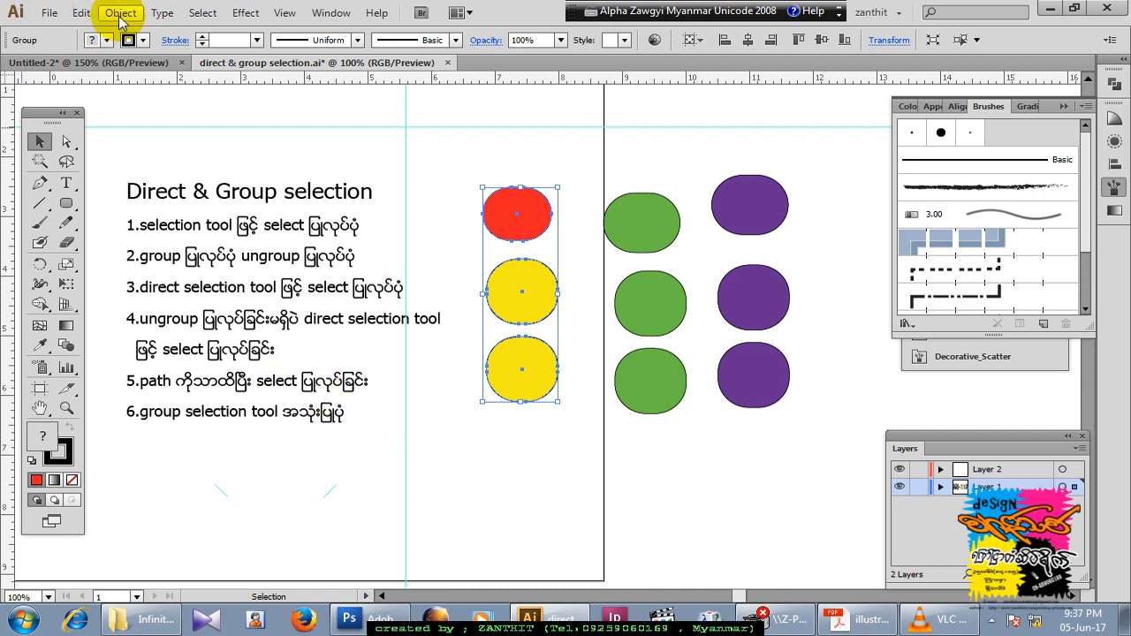
Toggle Object Selection by Path Only in Selection & Anchor Display preferences and confirm with OK.
{"action": "left_click", "coordinate": [120, 12]}
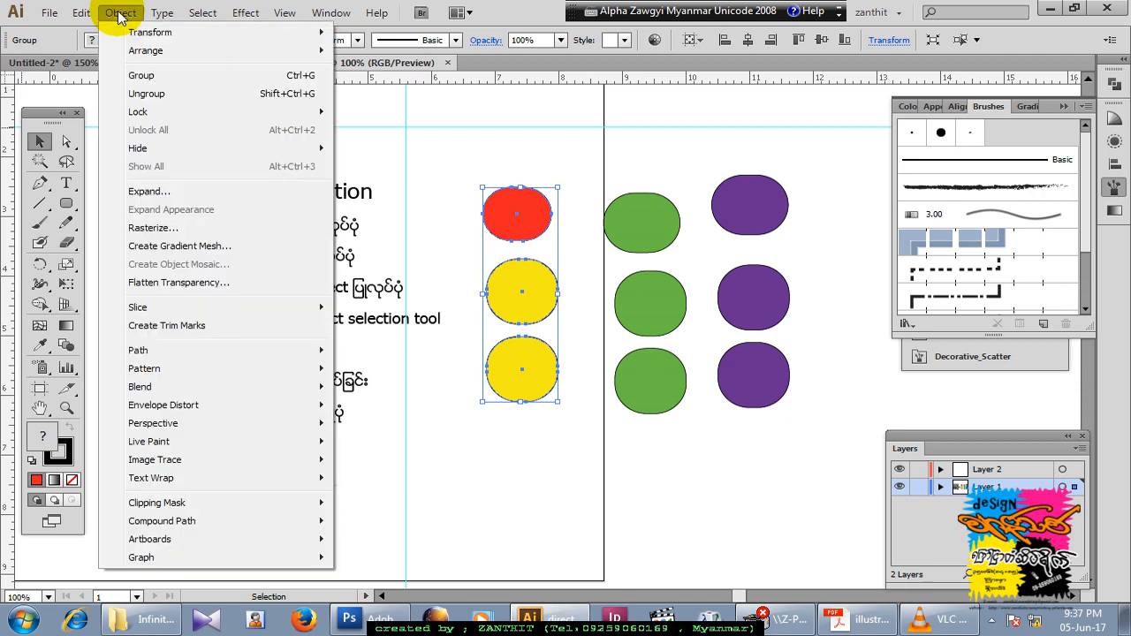
{"action": "left_click", "coordinate": [80, 12]}
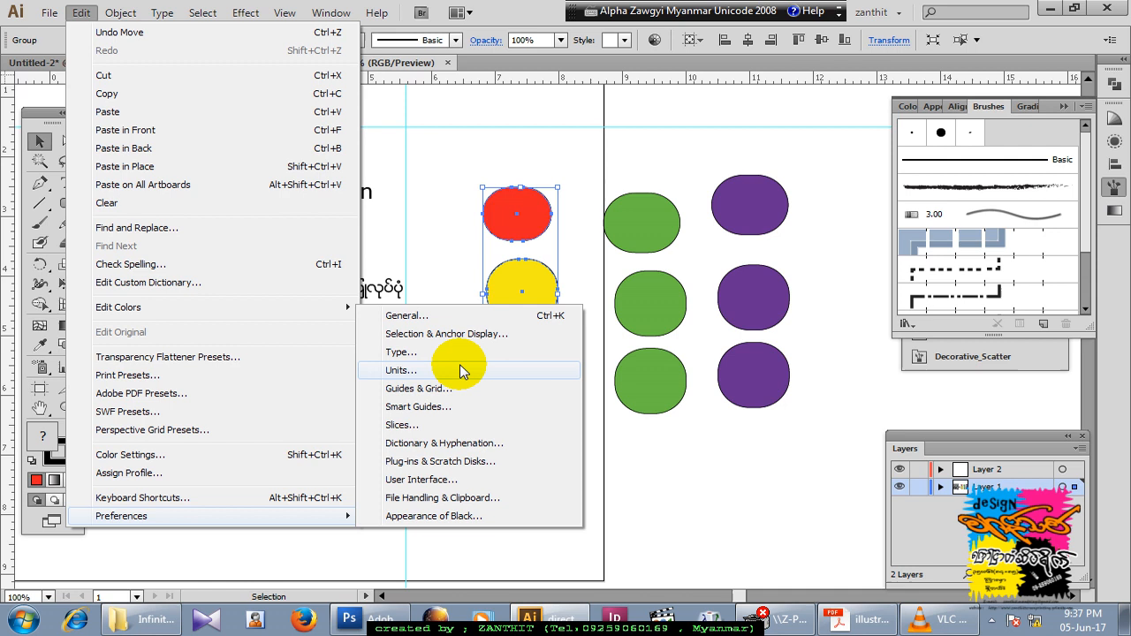
{"action": "mouse_move", "coordinate": [465, 340]}
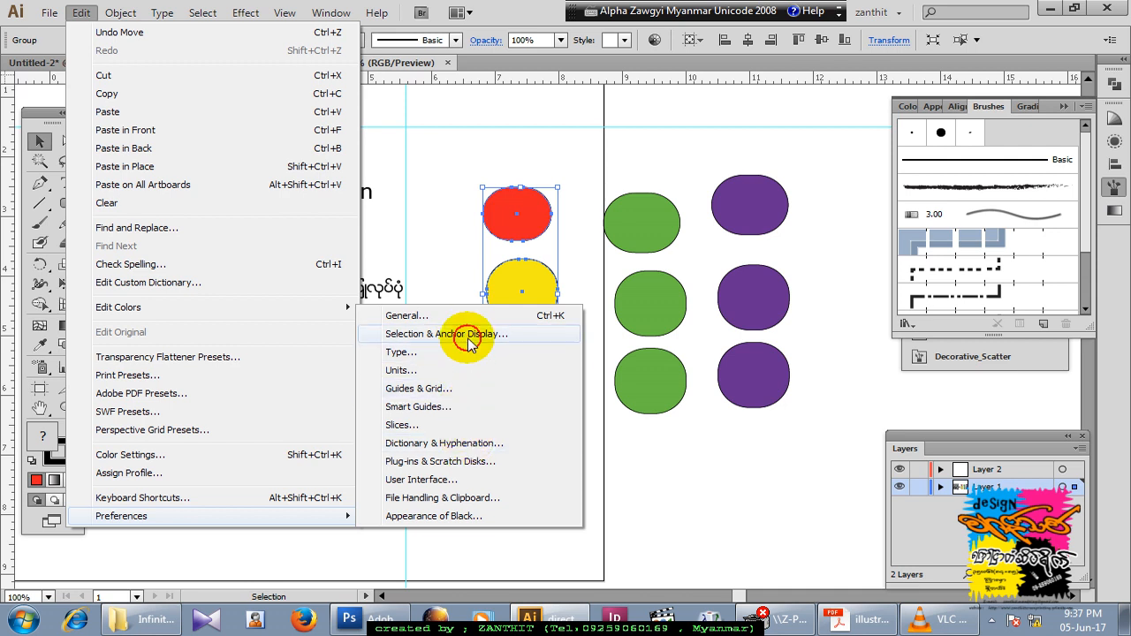
{"action": "left_click", "coordinate": [447, 333]}
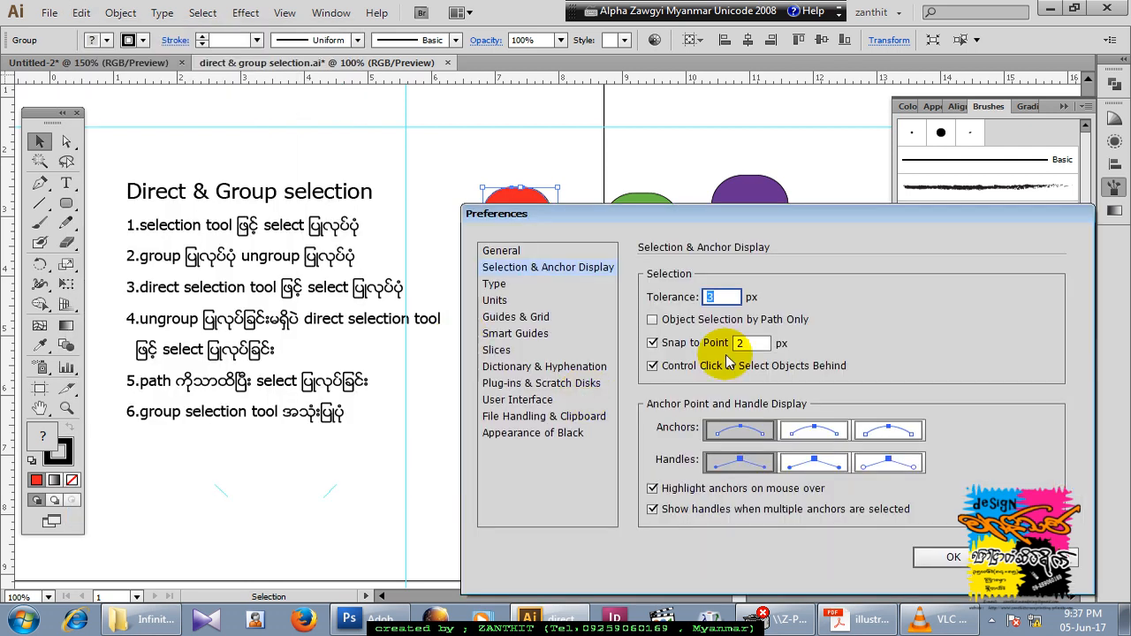
{"action": "left_click", "coordinate": [652, 319]}
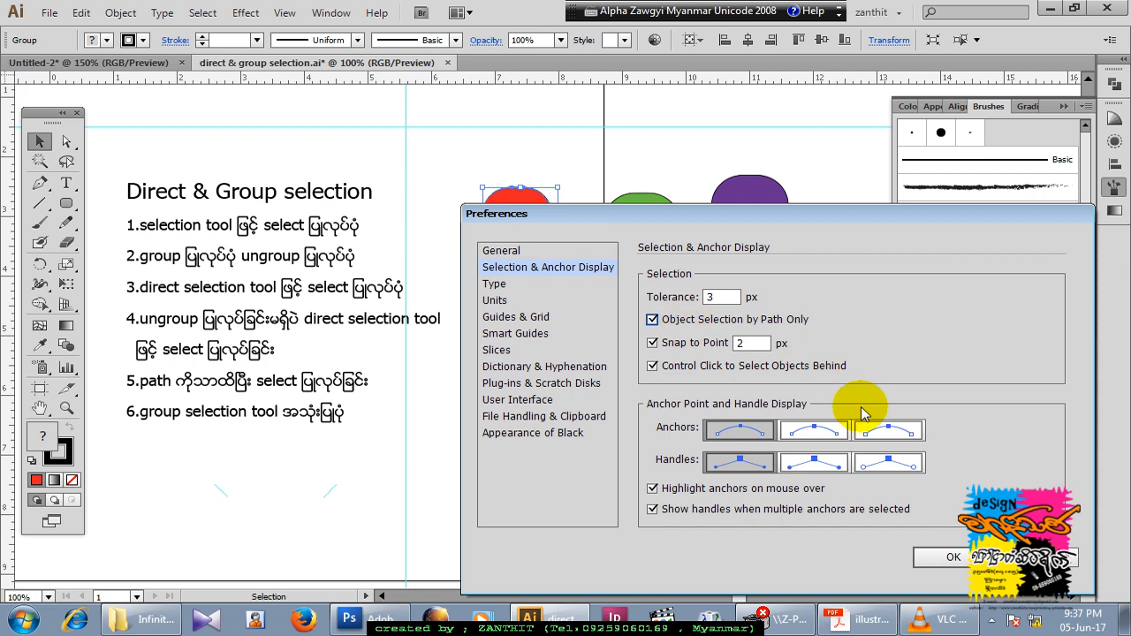
{"action": "left_click", "coordinate": [952, 556]}
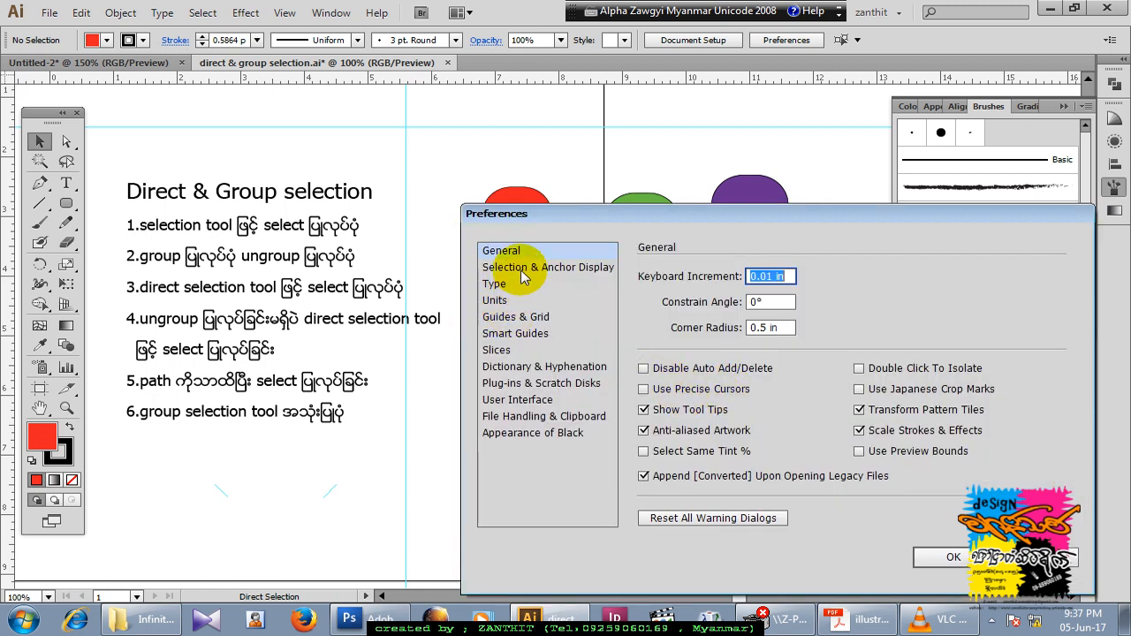
{"action": "left_click", "coordinate": [548, 267]}
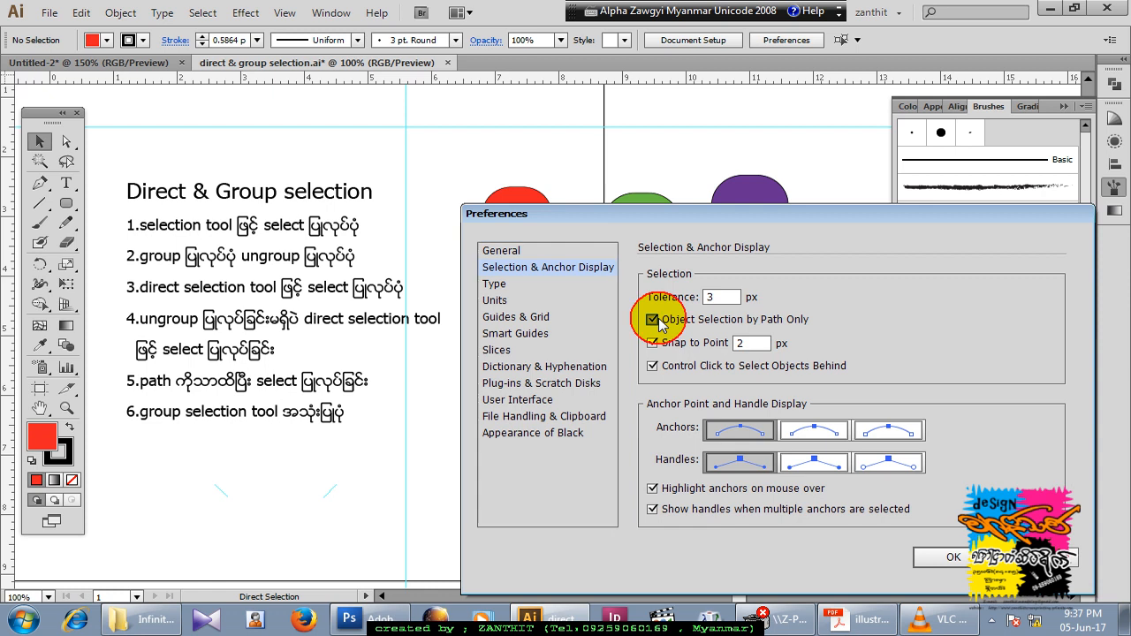
{"action": "left_click", "coordinate": [953, 557]}
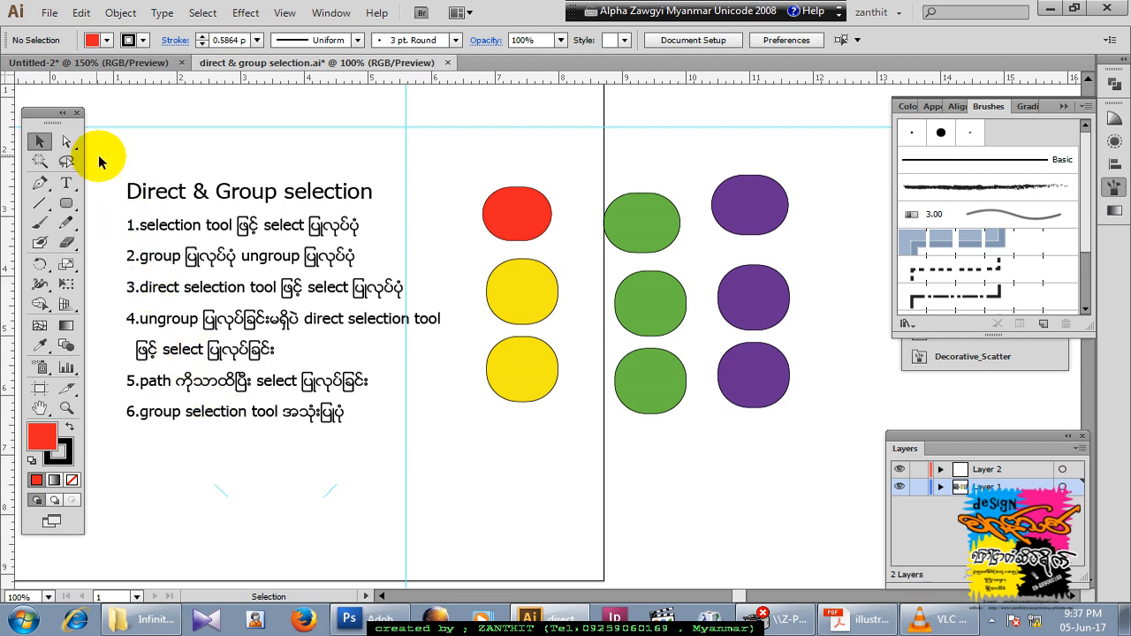
Choose the Group Selection Tool from the Direct Selection flyout and click a shape group.
{"action": "left_click", "coordinate": [65, 142]}
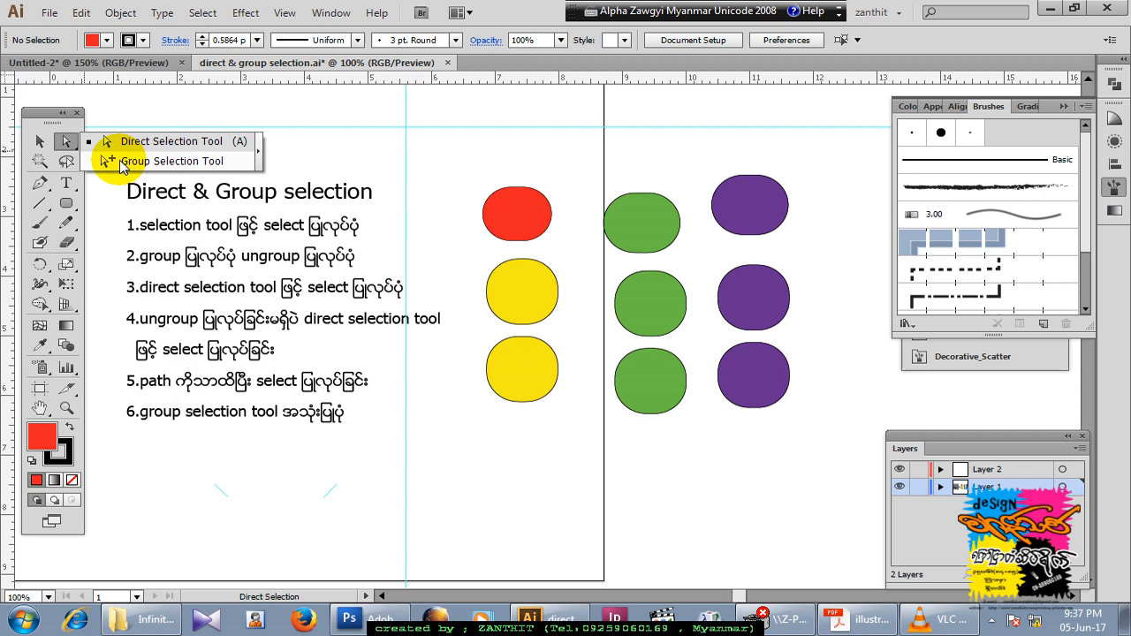
{"action": "left_click", "coordinate": [40, 142]}
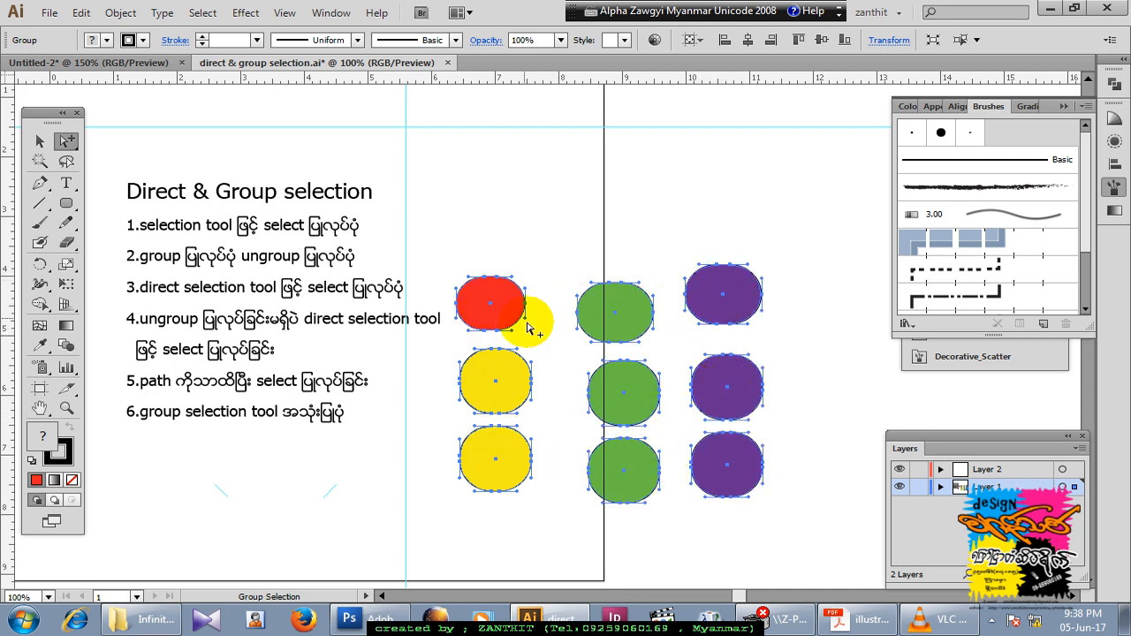
{"action": "left_click", "coordinate": [495, 305]}
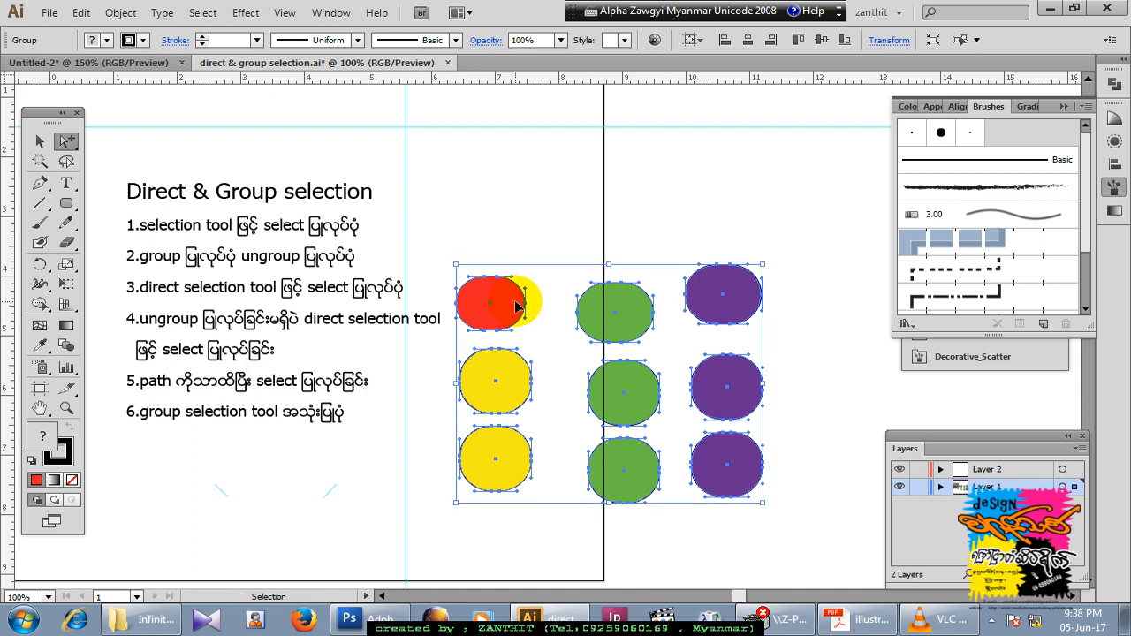